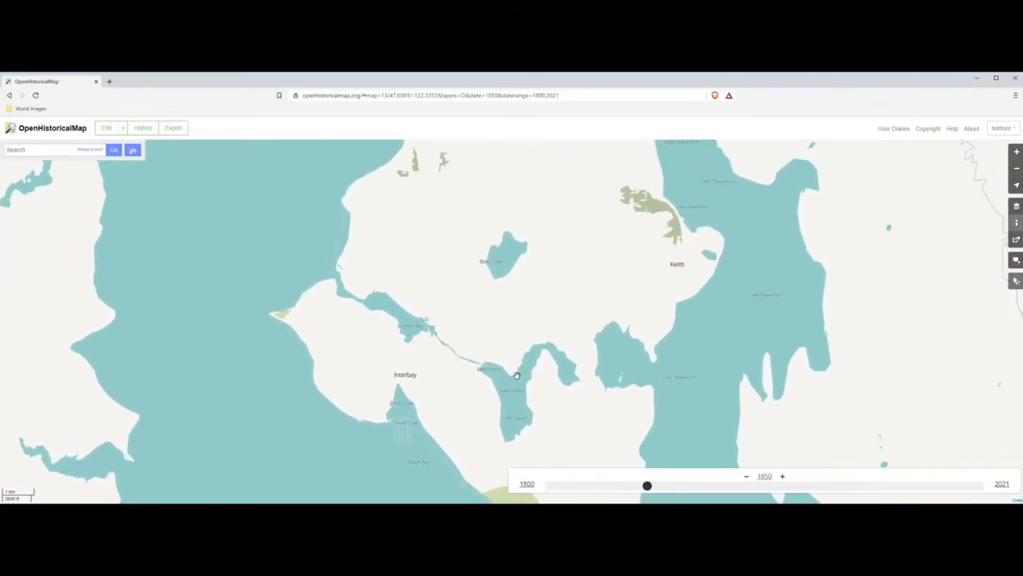
Zoom out from Interbay and center the 1850 map on the Seattle lakes region
scroll("down", 3)
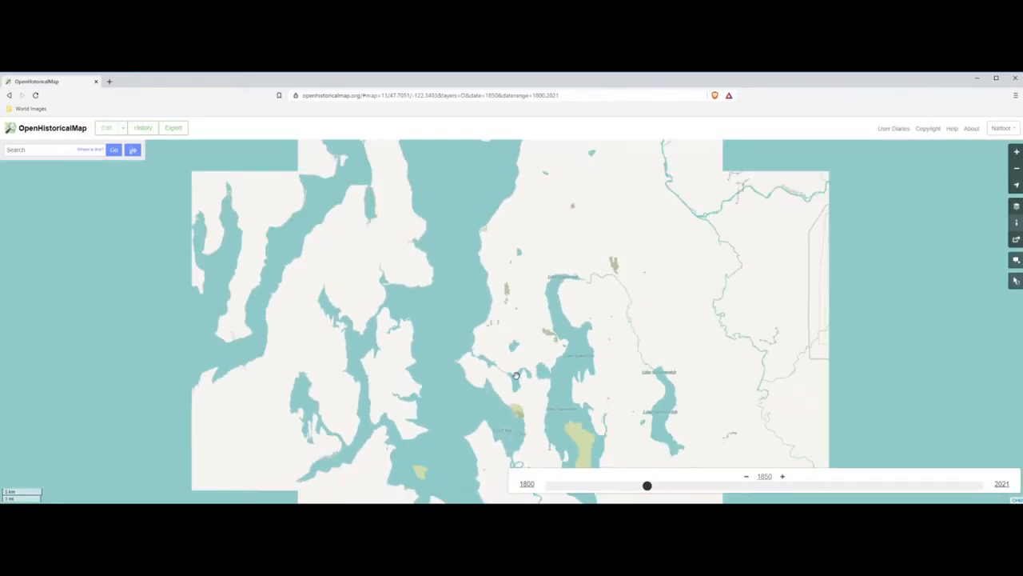
left_click_drag(515, 374, 538, 326)
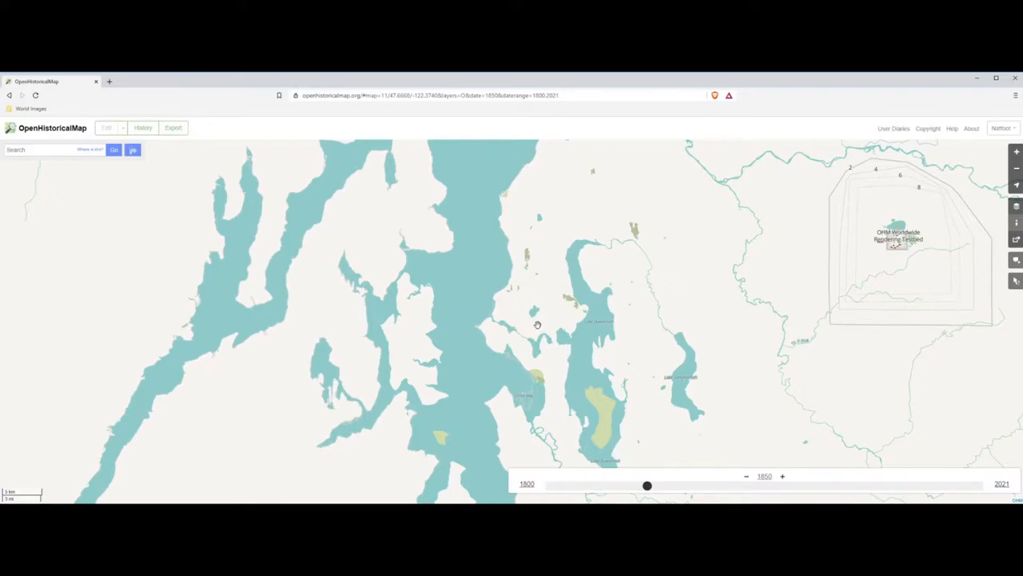
mouse_move(378, 441)
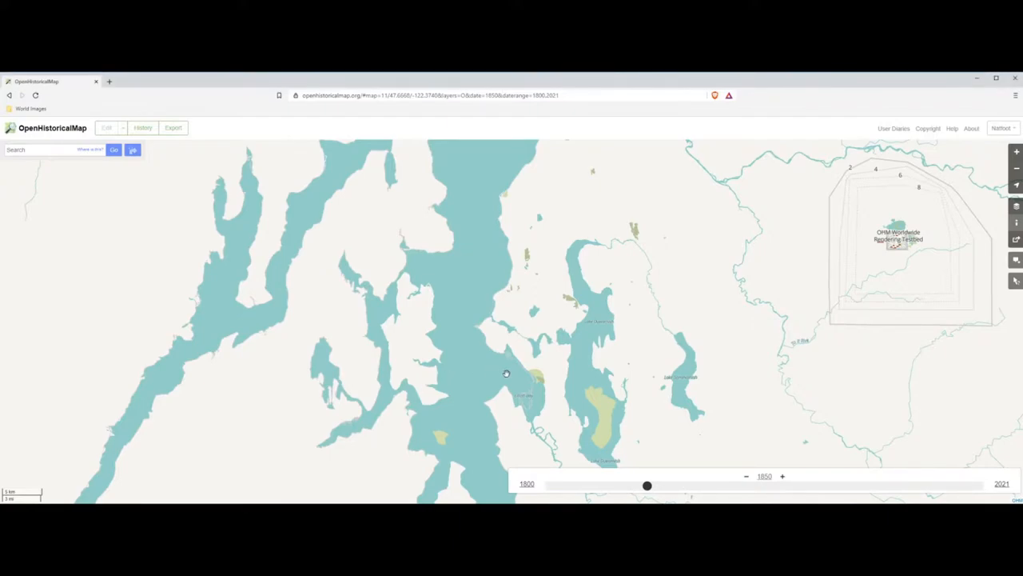
Bring the Lake Washington shoreline into view and advance the date from 1850 through 1864 to 1875
left_click_drag(506, 373, 556, 358)
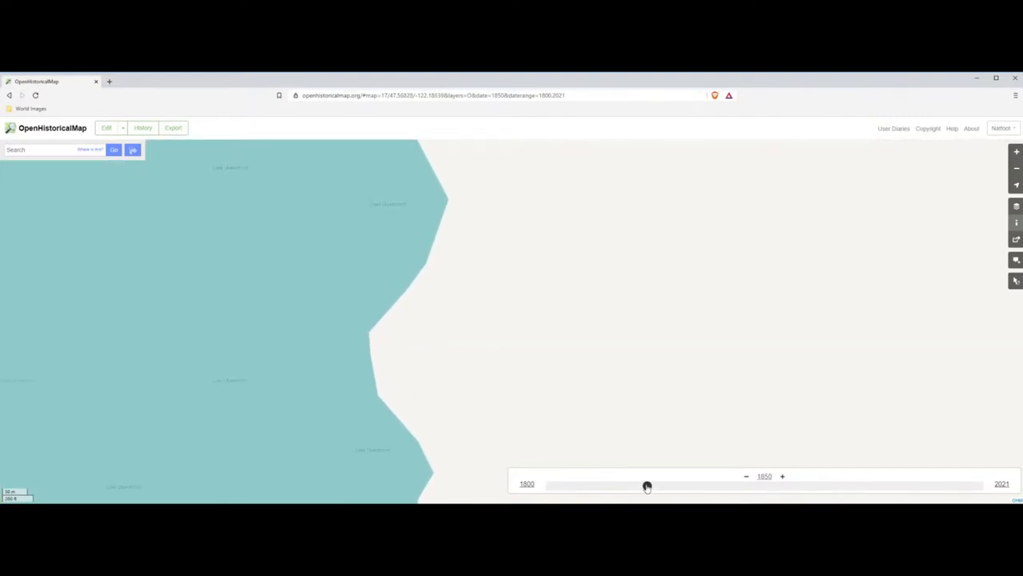
left_click_drag(647, 486, 675, 485)
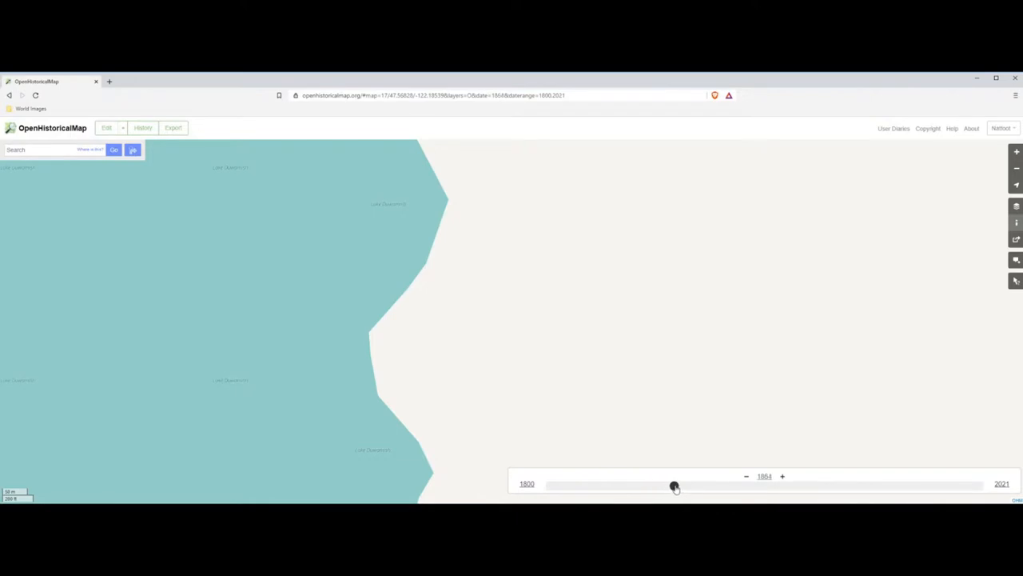
left_click_drag(674, 486, 692, 486)
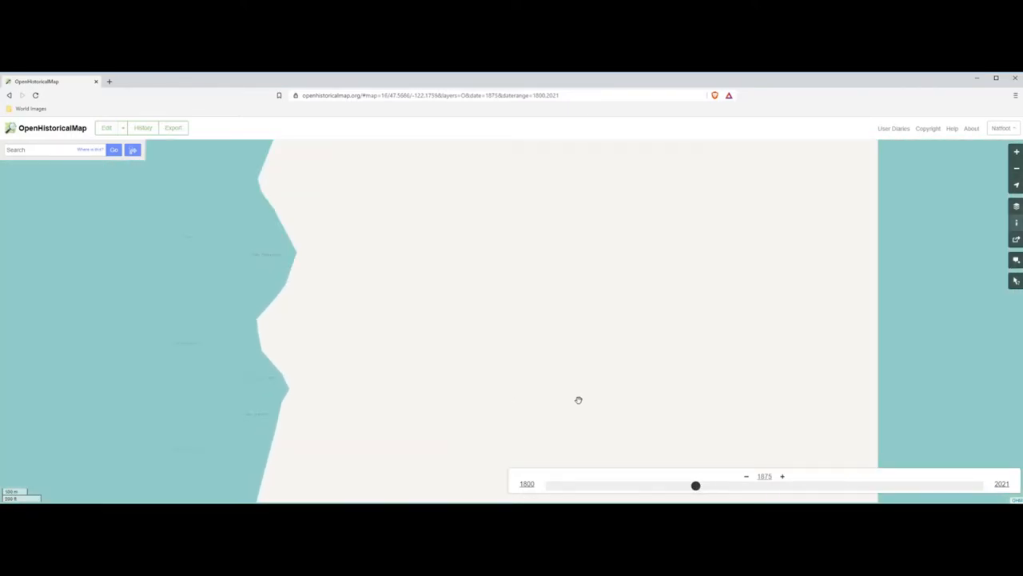
Pan around the lakes, past the portage, then south to the 1875 downtown street grid
left_click_drag(579, 400, 637, 370)
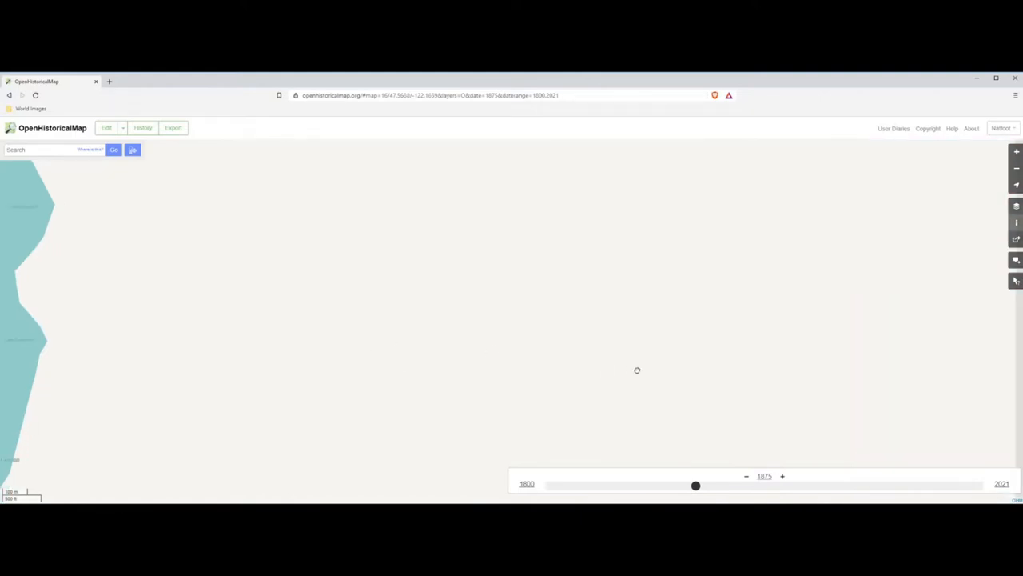
left_click_drag(637, 370, 613, 370)
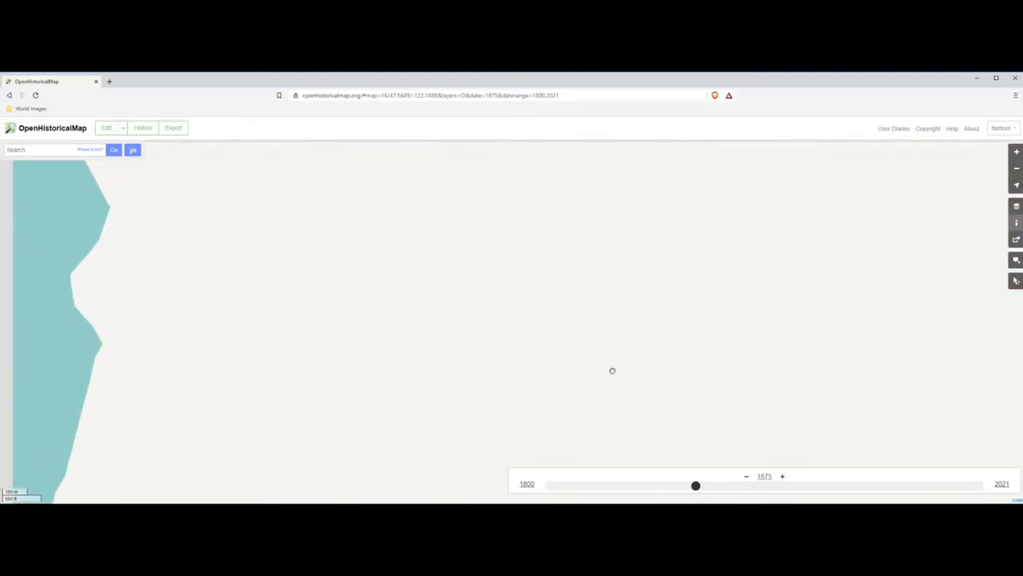
left_click_drag(612, 370, 268, 257)
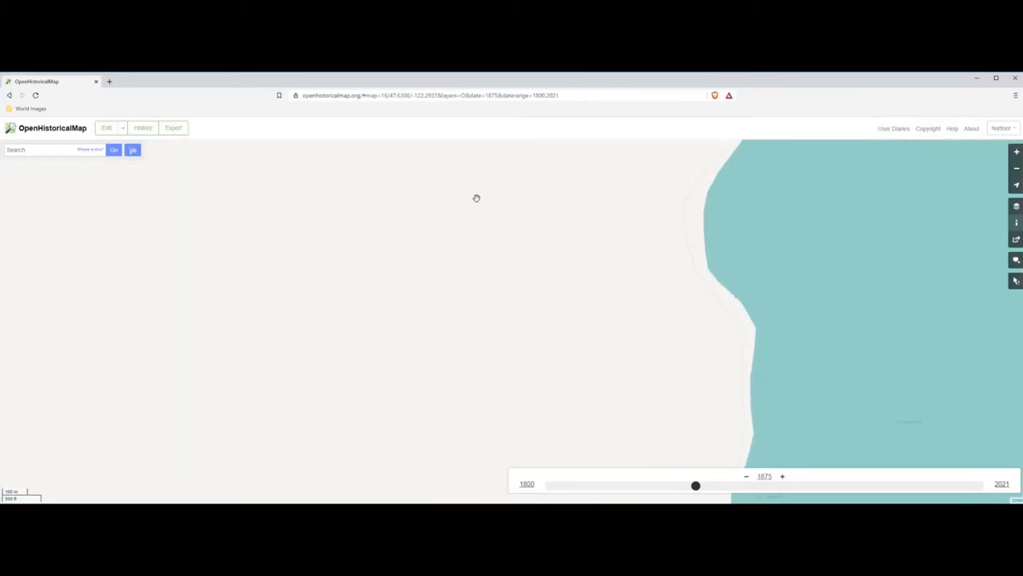
left_click_drag(477, 198, 453, 216)
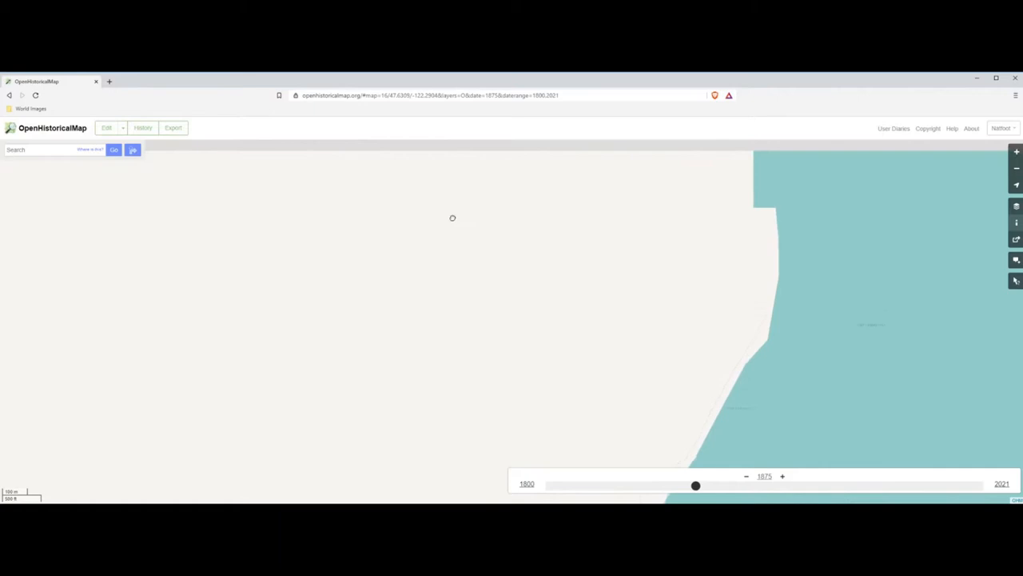
left_click_drag(452, 218, 310, 311)
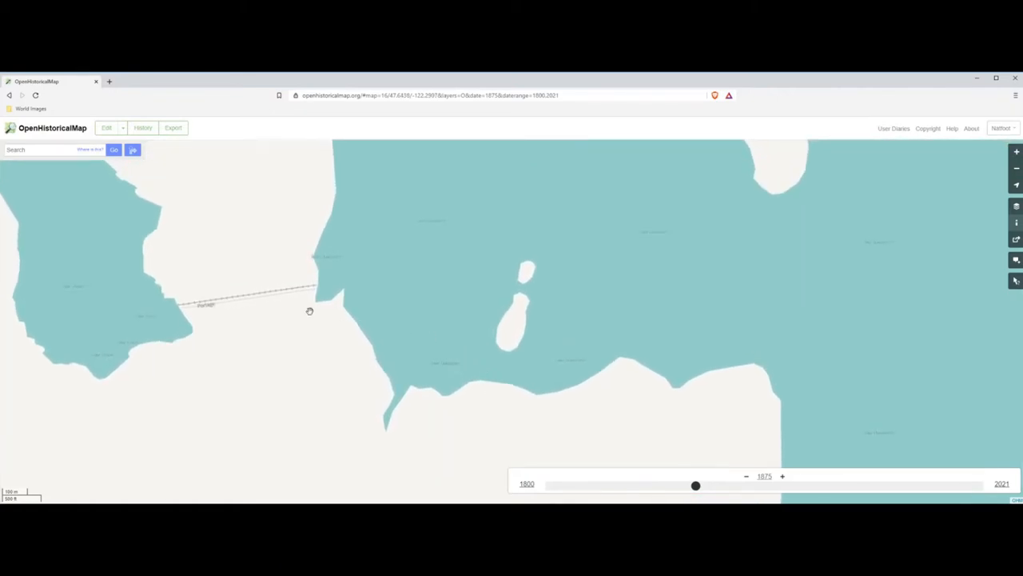
left_click_drag(310, 311, 484, 342)
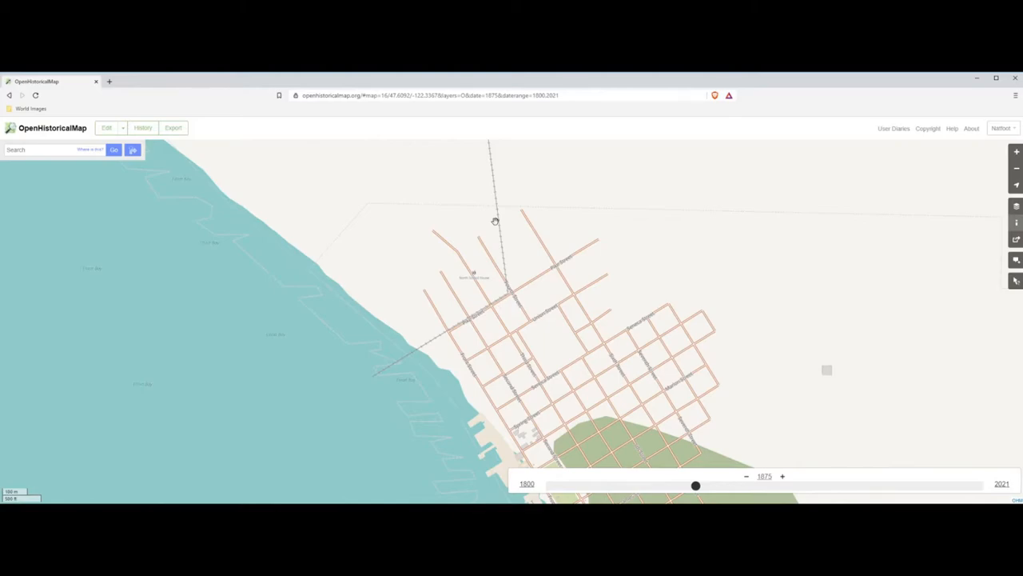
left_click_drag(495, 222, 549, 239)
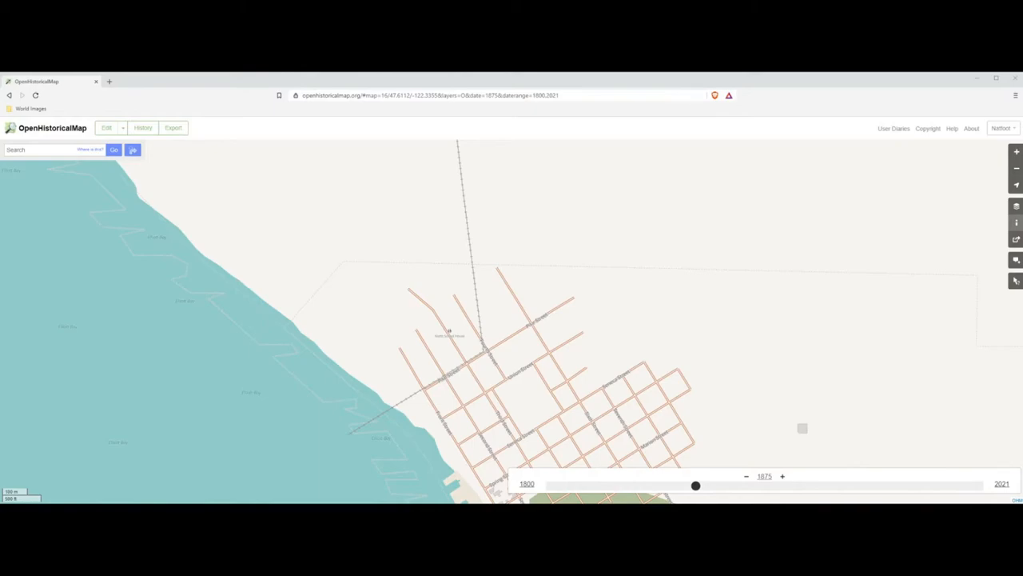
mouse_move(674, 443)
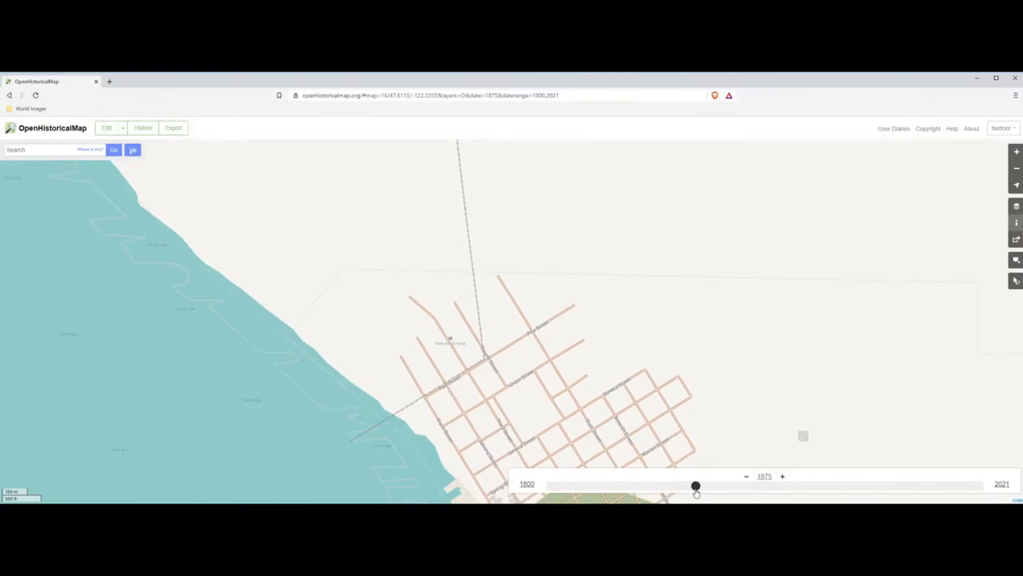
Advance the map date from 1875 through 1883 to 1895
left_click_drag(696, 485, 712, 485)
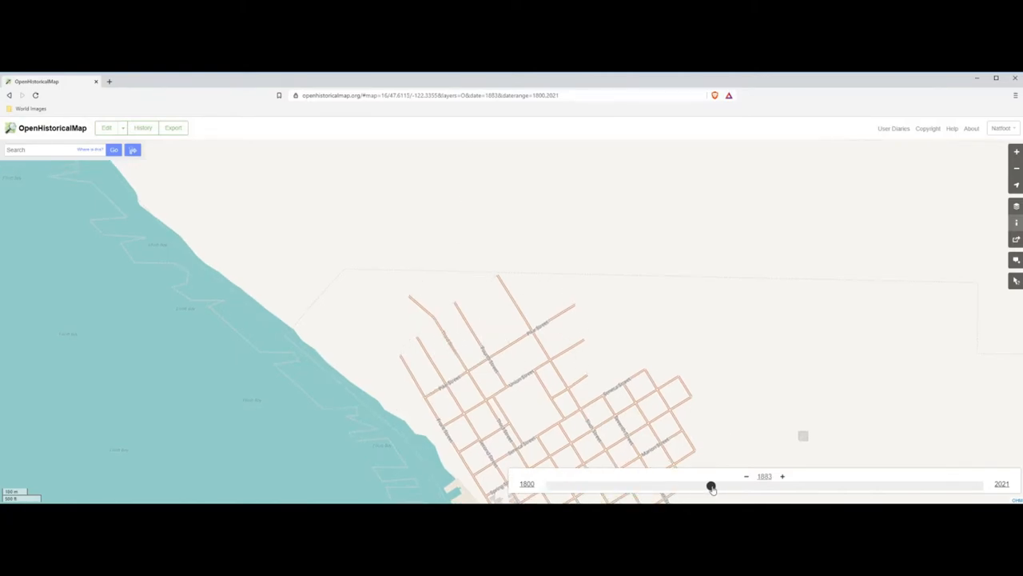
left_click_drag(712, 486, 732, 486)
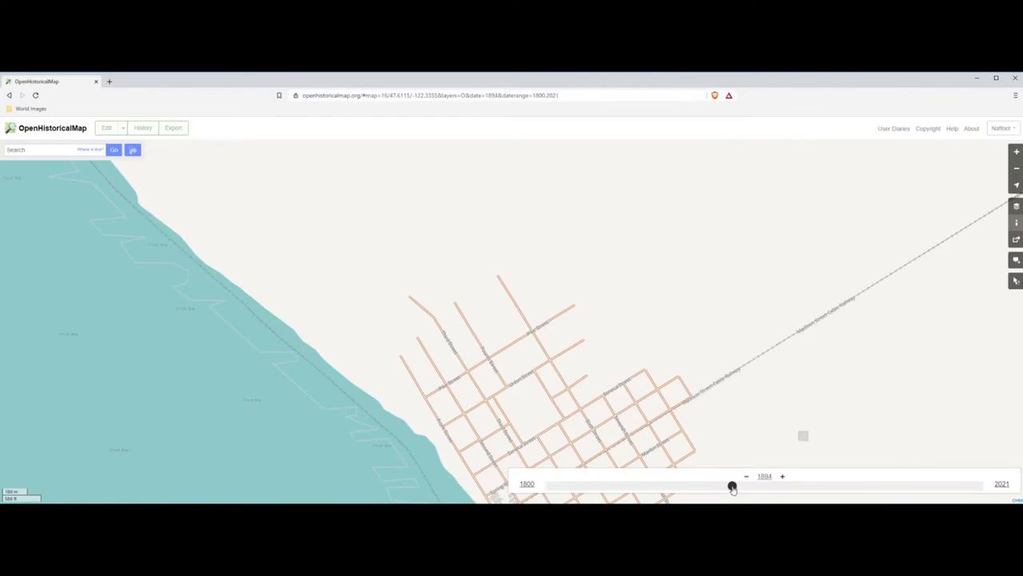
left_click_drag(730, 486, 733, 486)
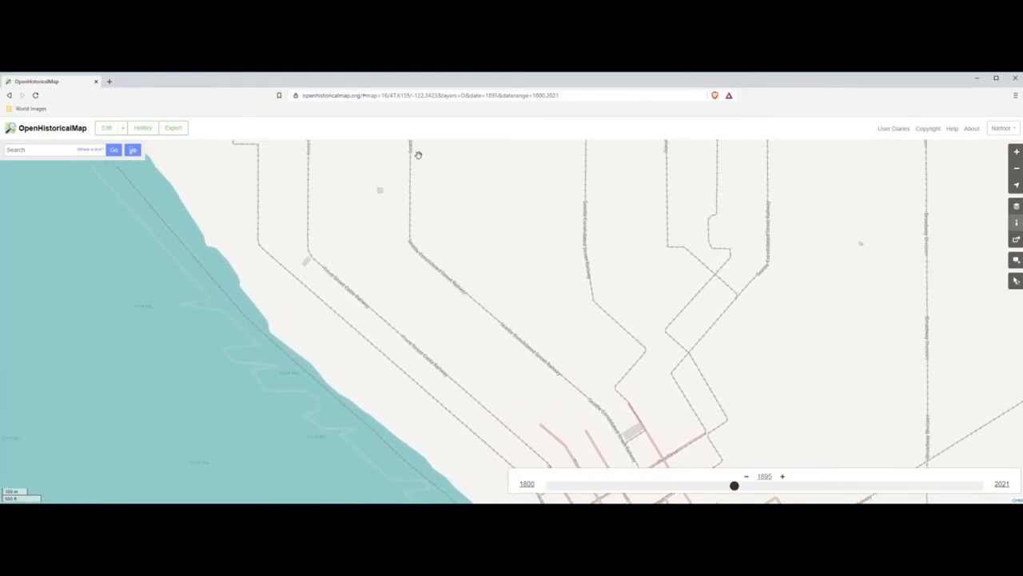
Pan north along the railway by the lakeshore to the lake outlet and railway curve
left_click_drag(418, 154, 512, 335)
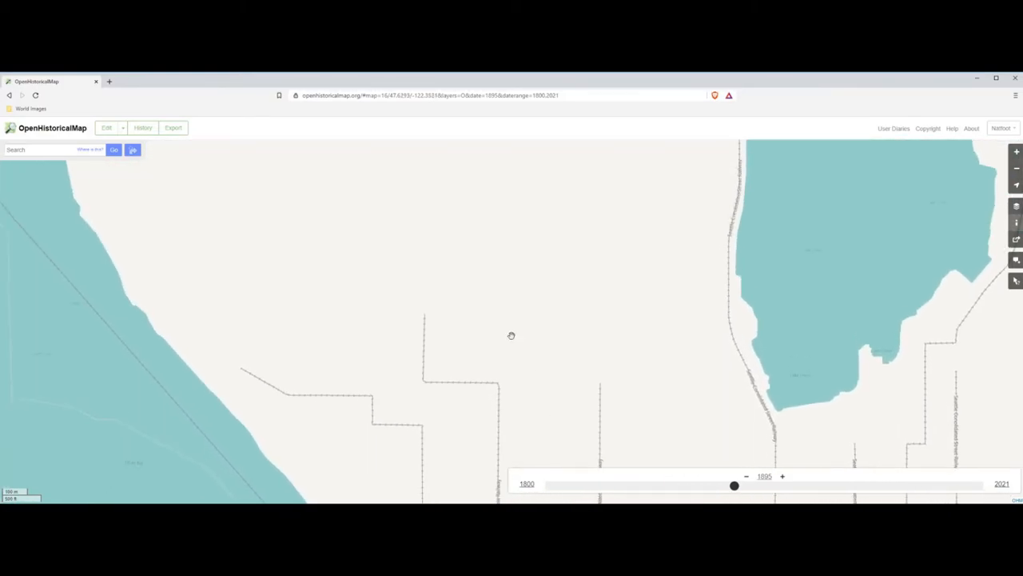
left_click_drag(511, 335, 483, 204)
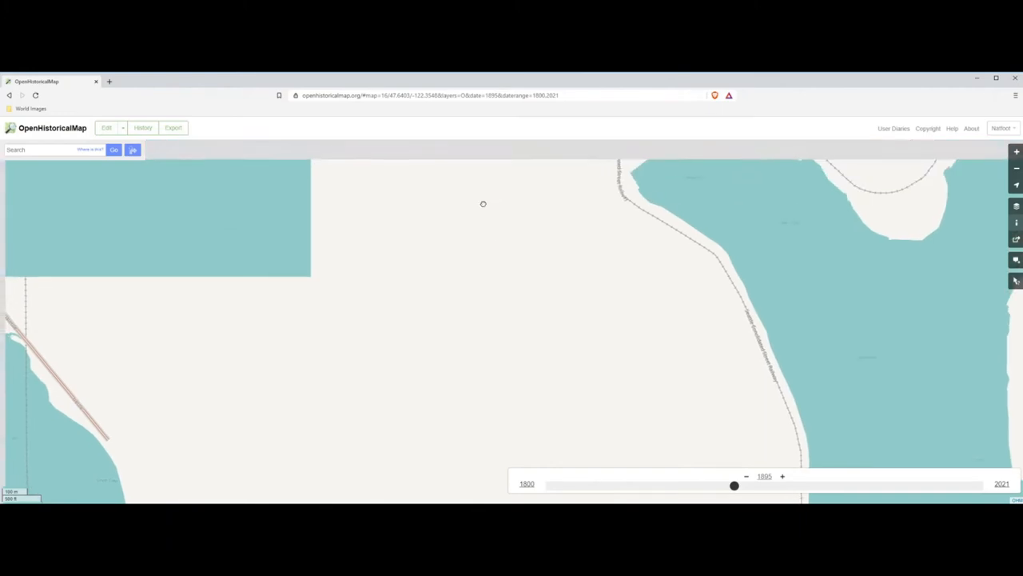
left_click_drag(482, 204, 680, 341)
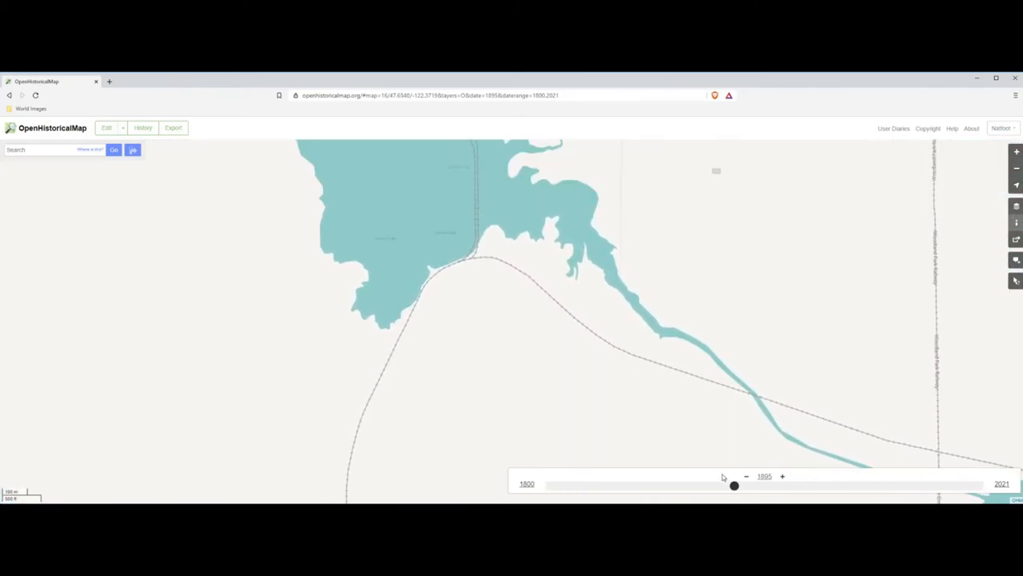
Set the date from 1893 to 1884, then 1887, and pan around the bay back to the lake and river
left_click_drag(734, 485, 730, 486)
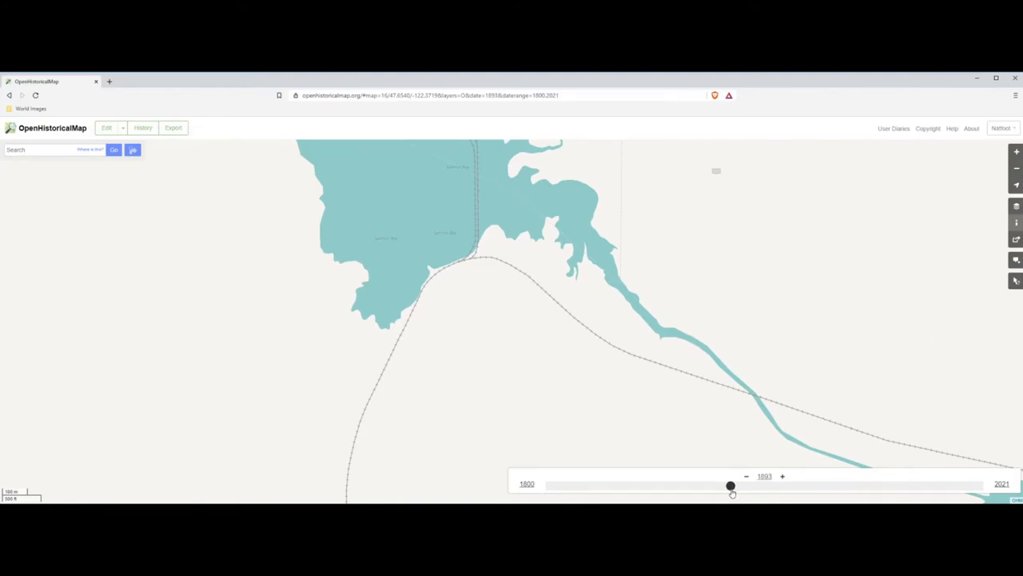
left_click_drag(730, 485, 713, 485)
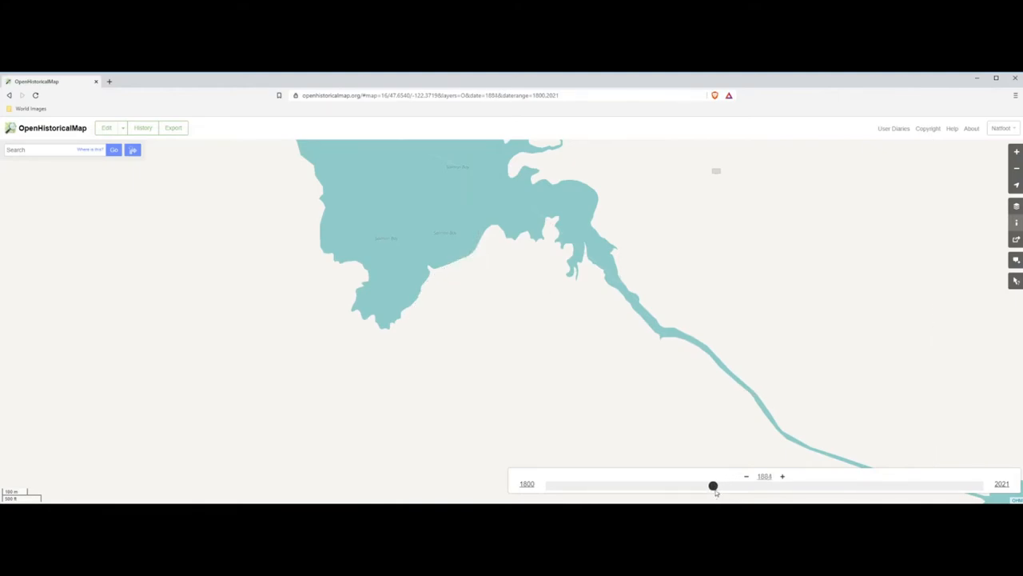
left_click_drag(713, 485, 718, 485)
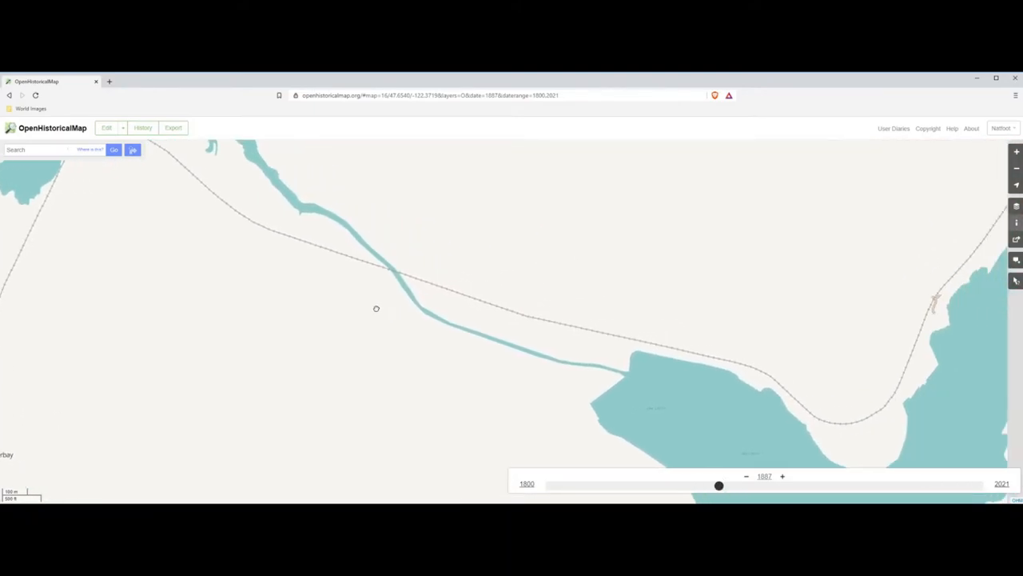
left_click_drag(376, 308, 685, 363)
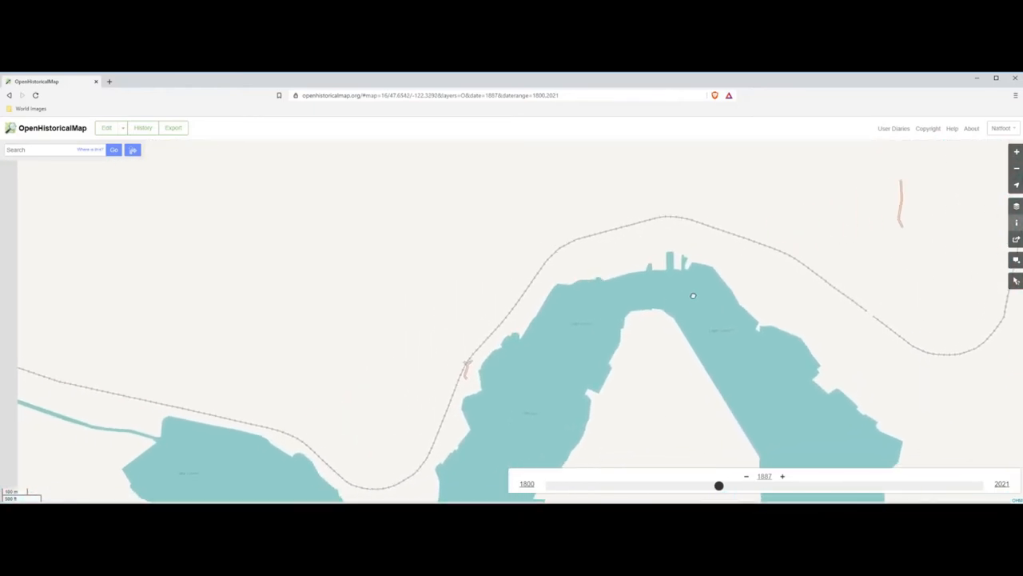
left_click_drag(693, 295, 640, 430)
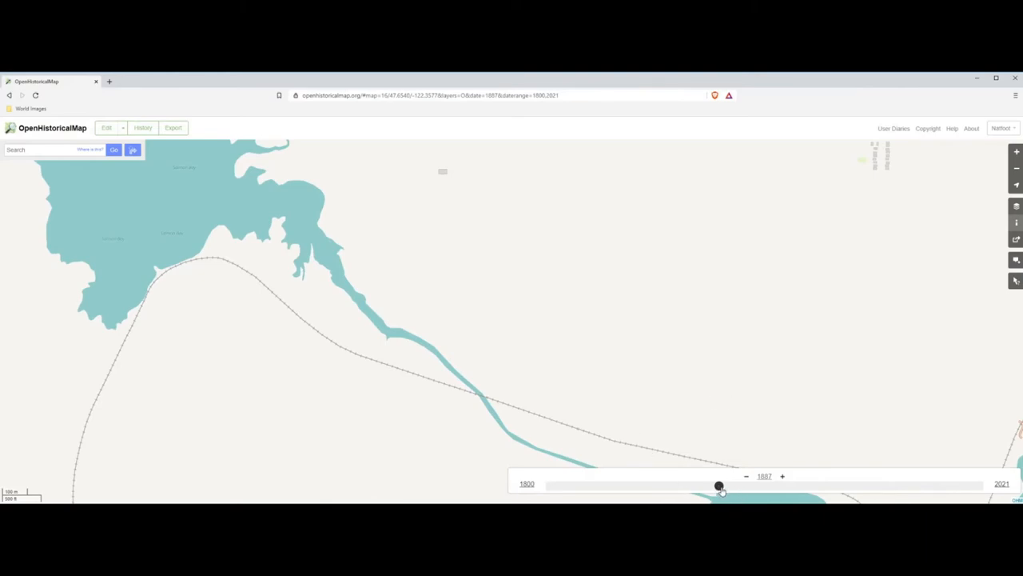
Advance the date stepwise through 1892, 1898, 1910, 1914, 1916, 1917 to 1920 and toward 1924
left_click_drag(717, 486, 727, 486)
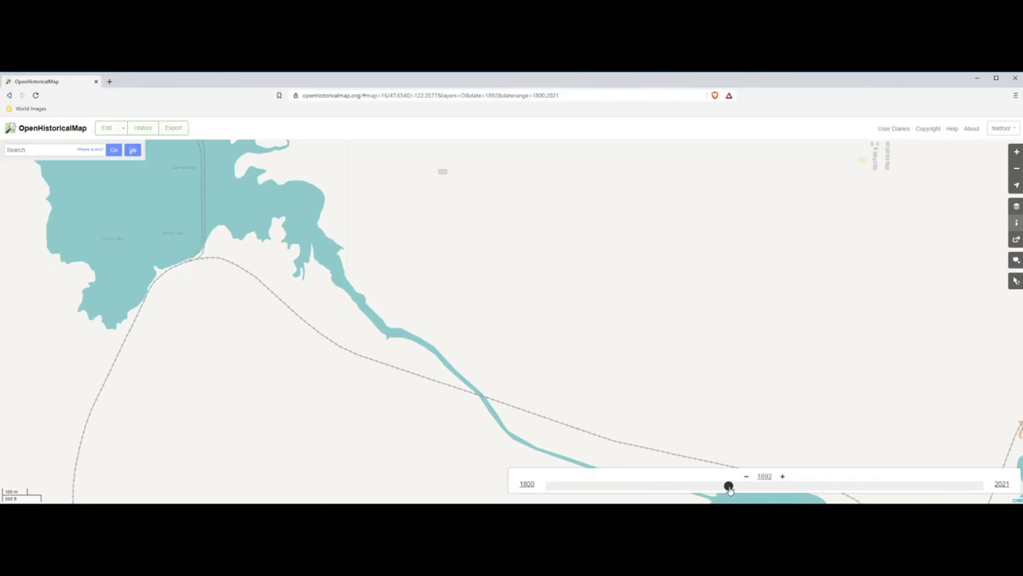
left_click_drag(727, 486, 739, 486)
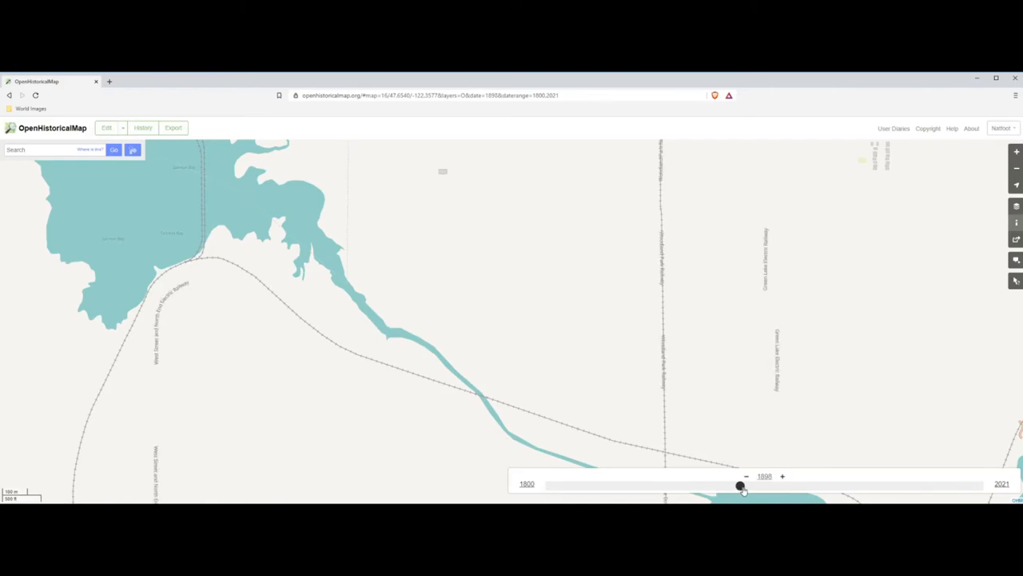
left_click_drag(739, 486, 764, 486)
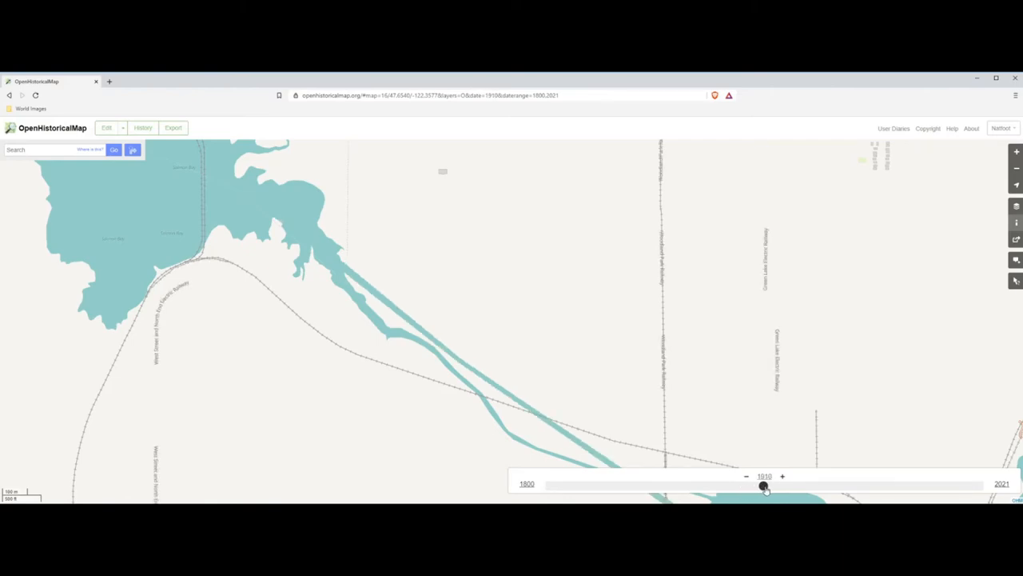
left_click_drag(761, 486, 770, 486)
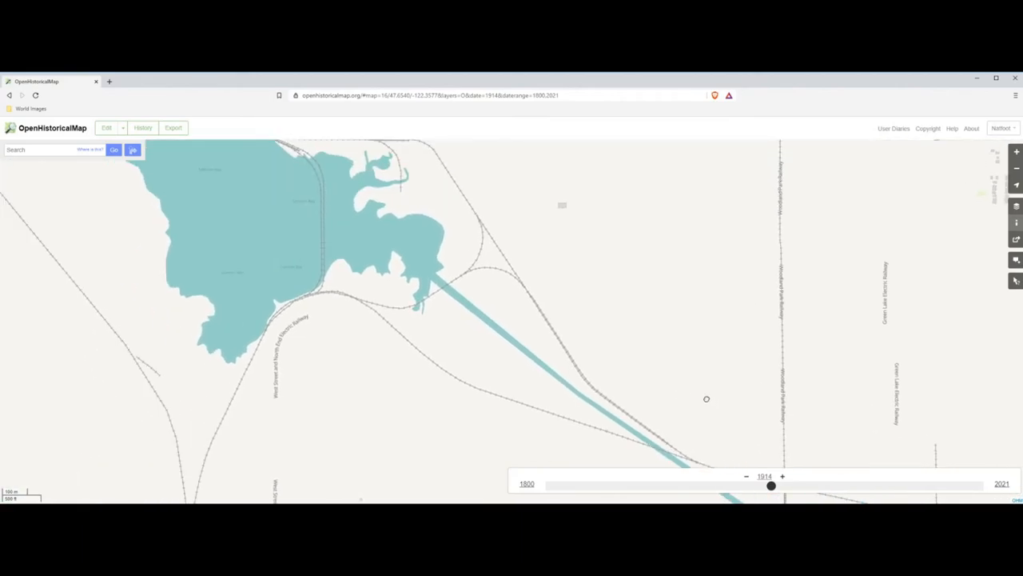
left_click_drag(770, 485, 775, 485)
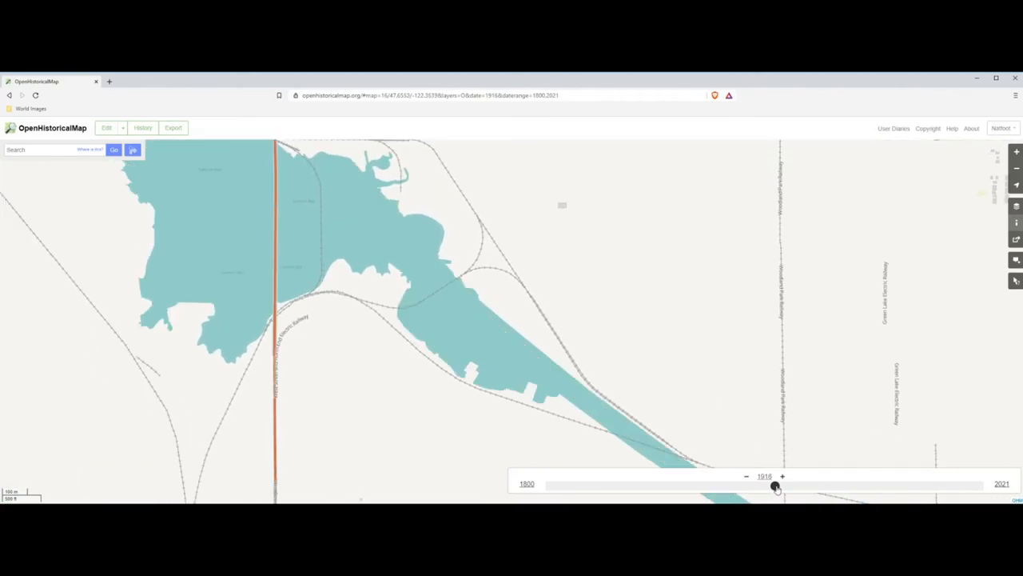
left_click_drag(774, 486, 777, 486)
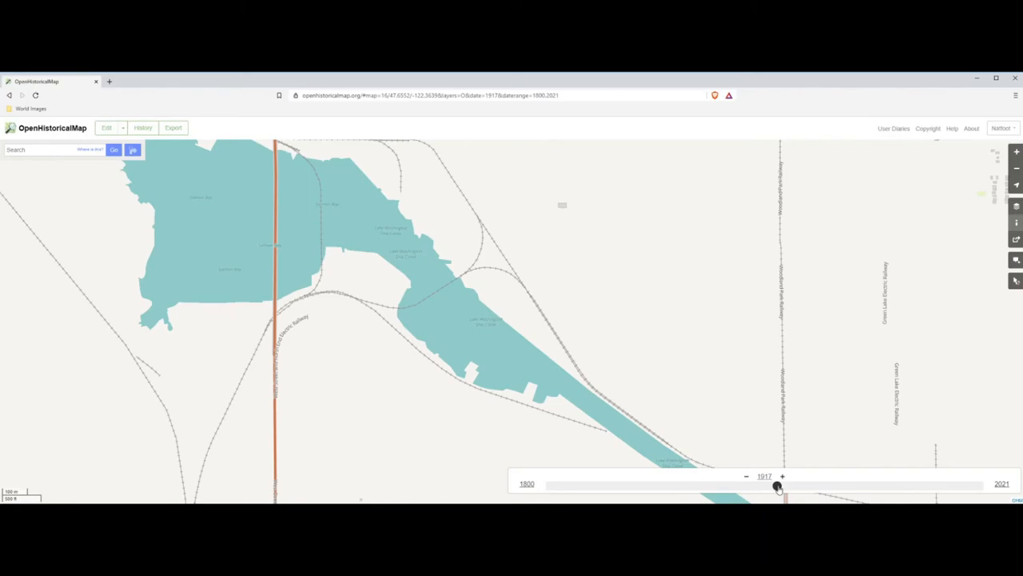
left_click_drag(777, 485, 783, 485)
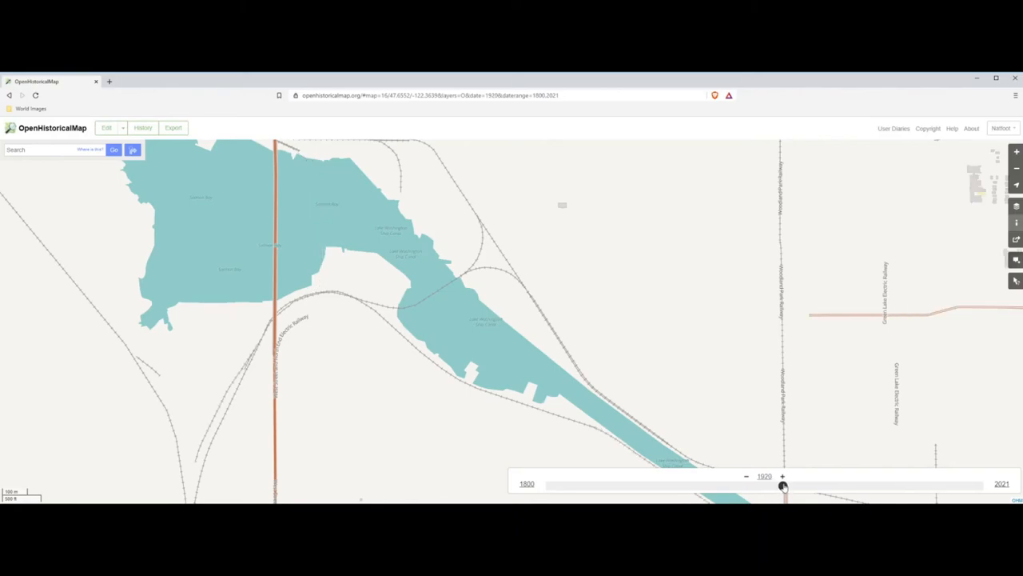
left_click_drag(783, 485, 792, 485)
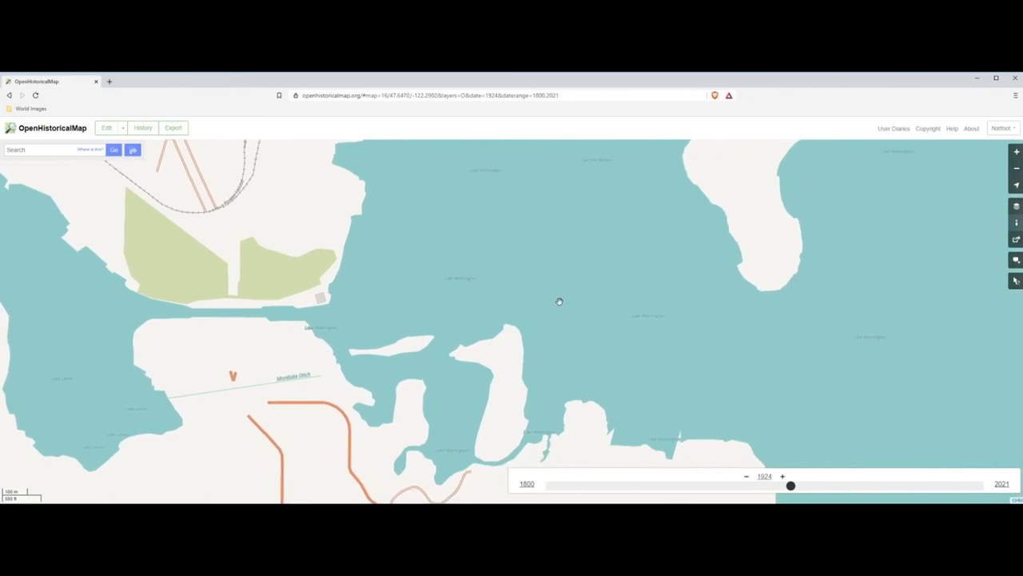
Zoom out to the whole region and rewind the map date to 1857
scroll("down", 3)
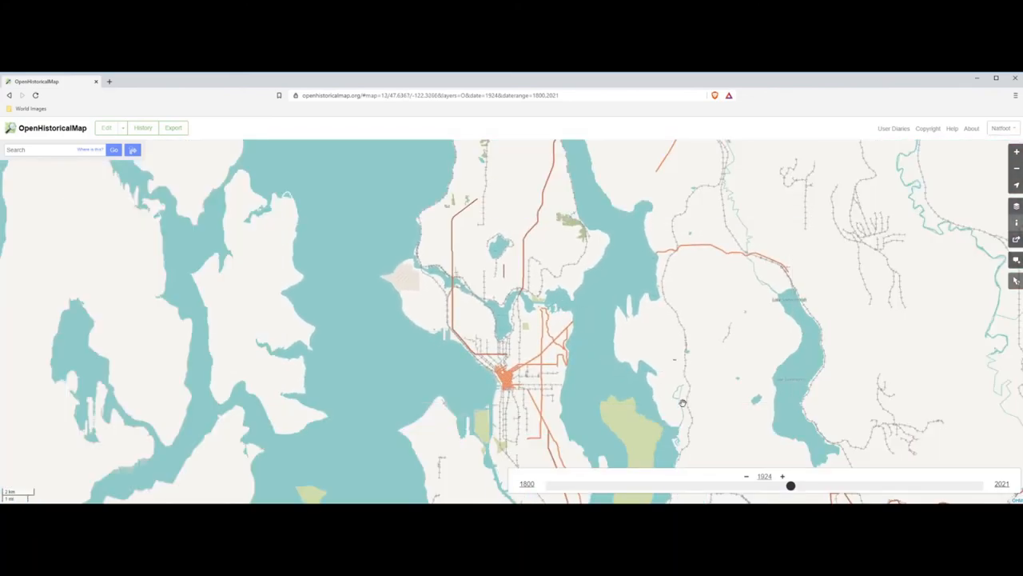
left_click_drag(790, 485, 729, 485)
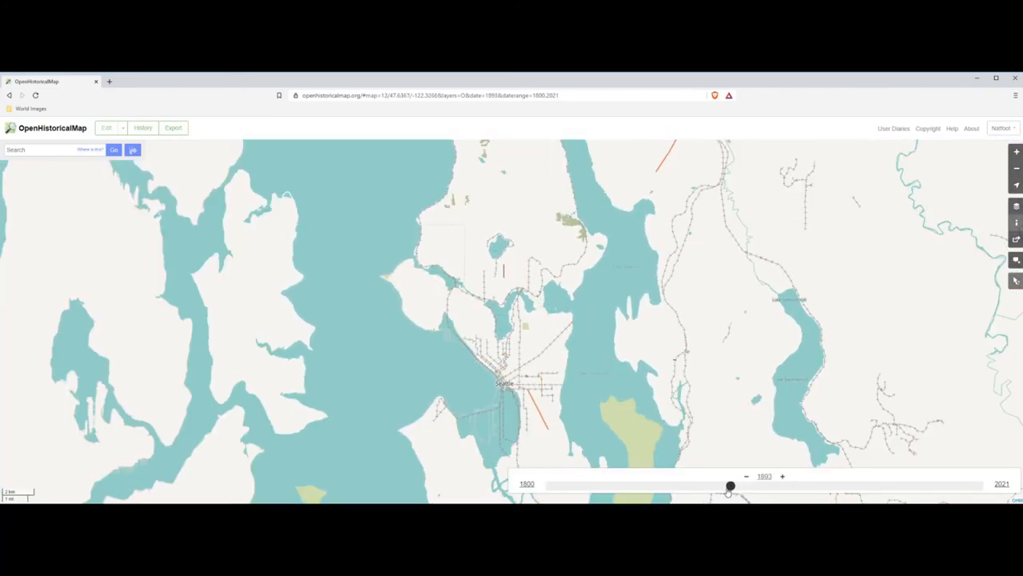
left_click_drag(729, 485, 659, 485)
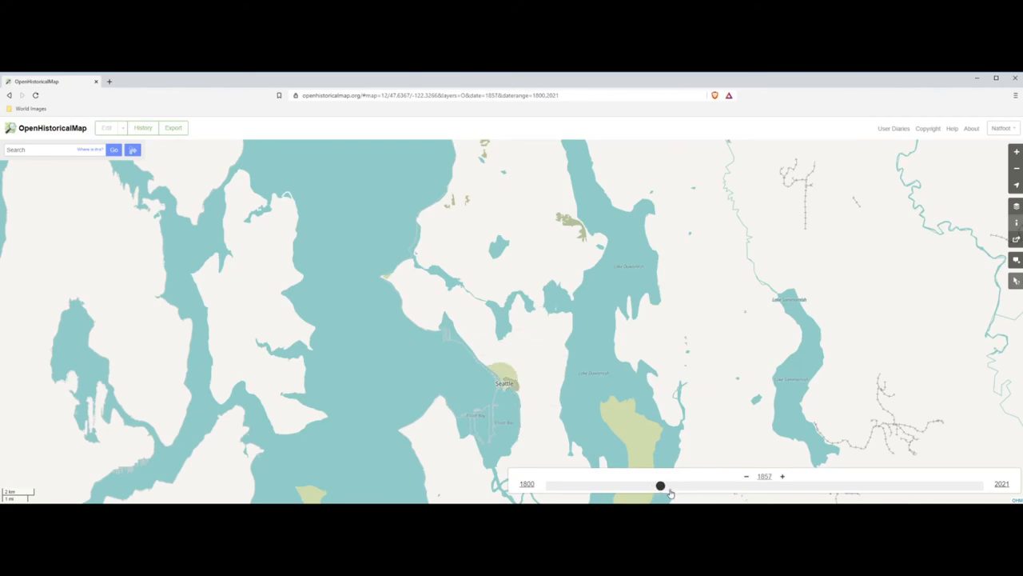
Advance the date stepwise through 1886, 1893, 1899, 1903, 1909, 1914 to 1917
left_click_drag(659, 485, 717, 485)
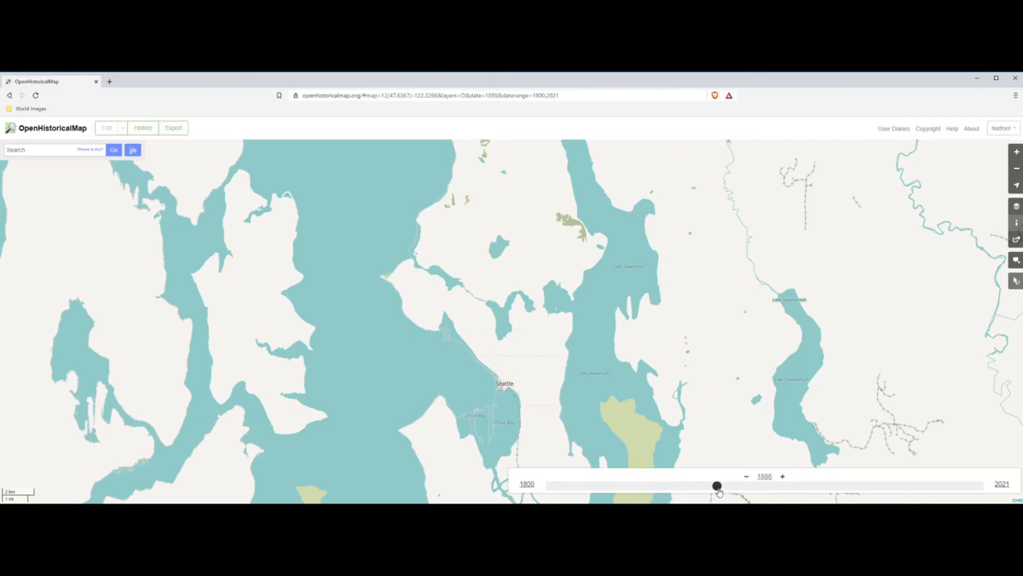
left_click_drag(717, 486, 728, 485)
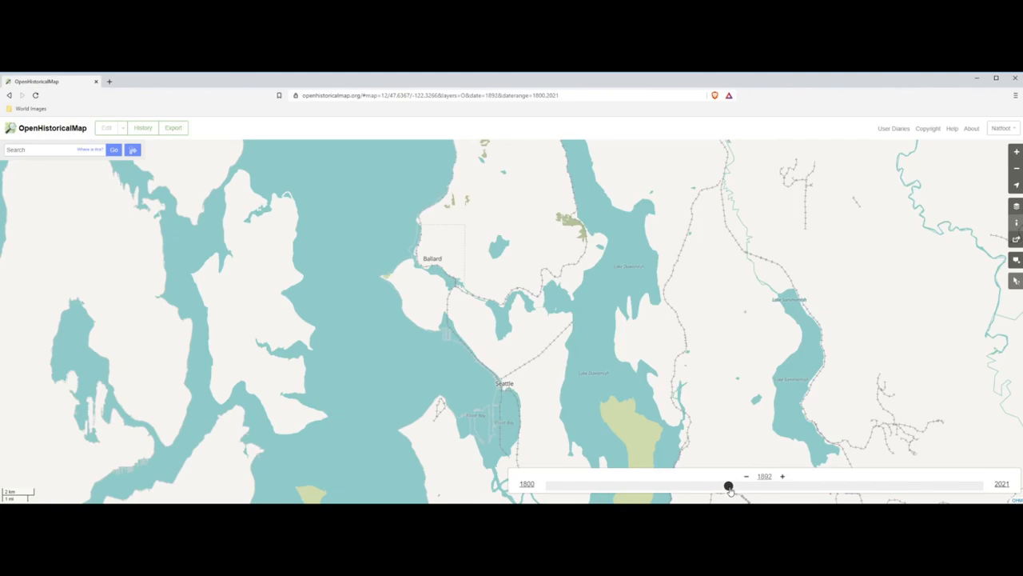
left_click_drag(728, 485, 739, 485)
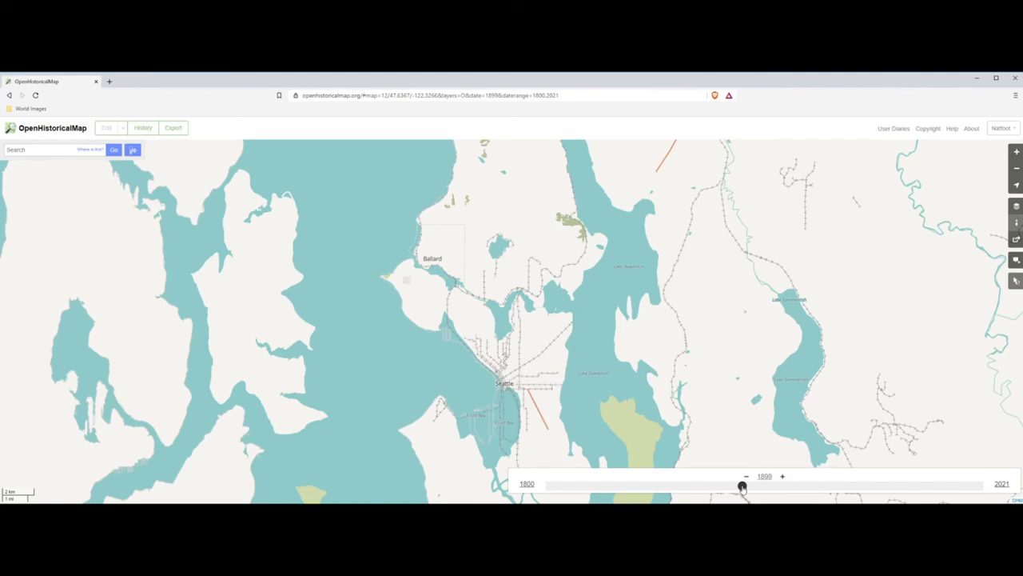
left_click_drag(741, 486, 750, 485)
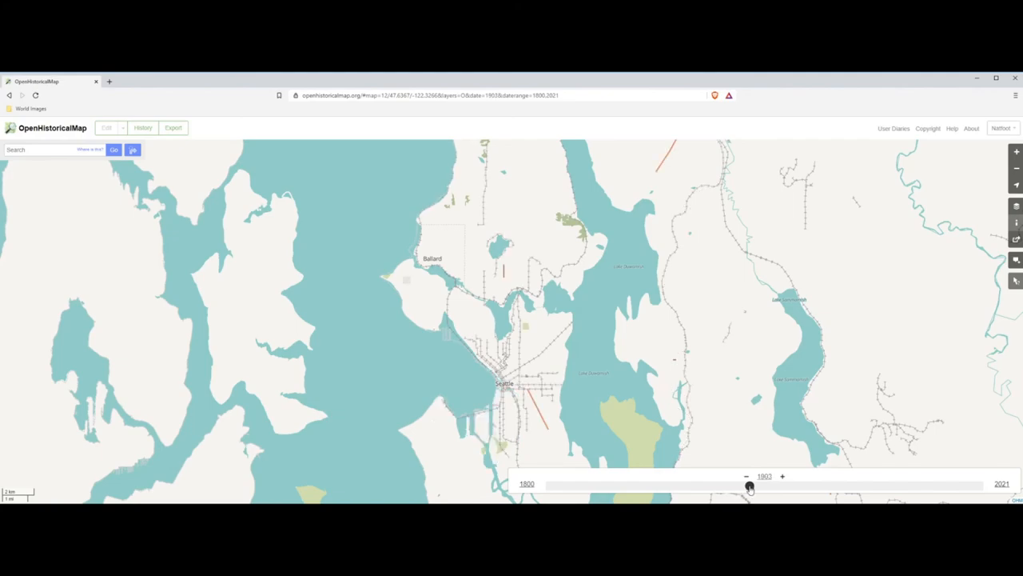
left_click_drag(749, 486, 760, 486)
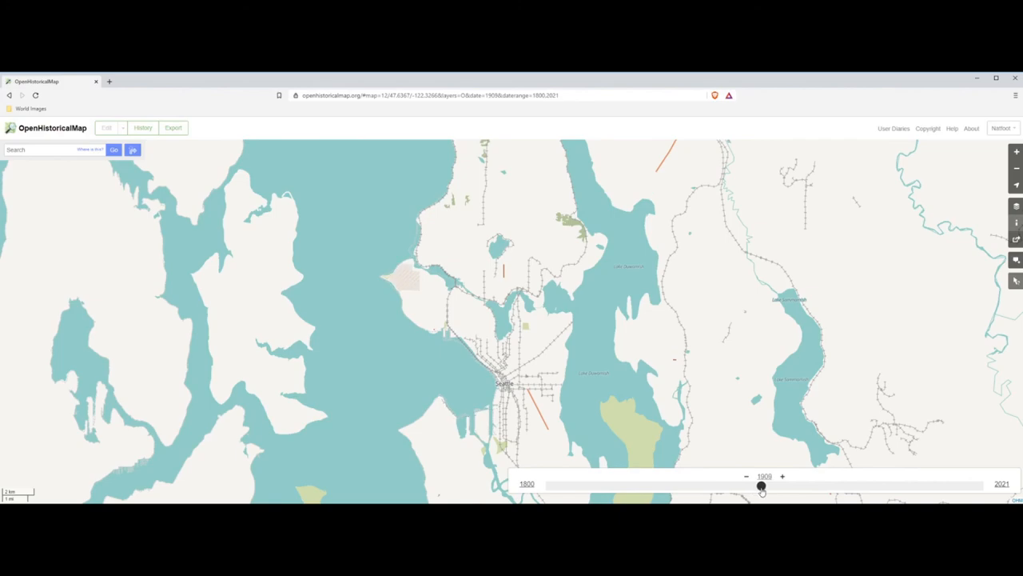
left_click_drag(760, 485, 771, 485)
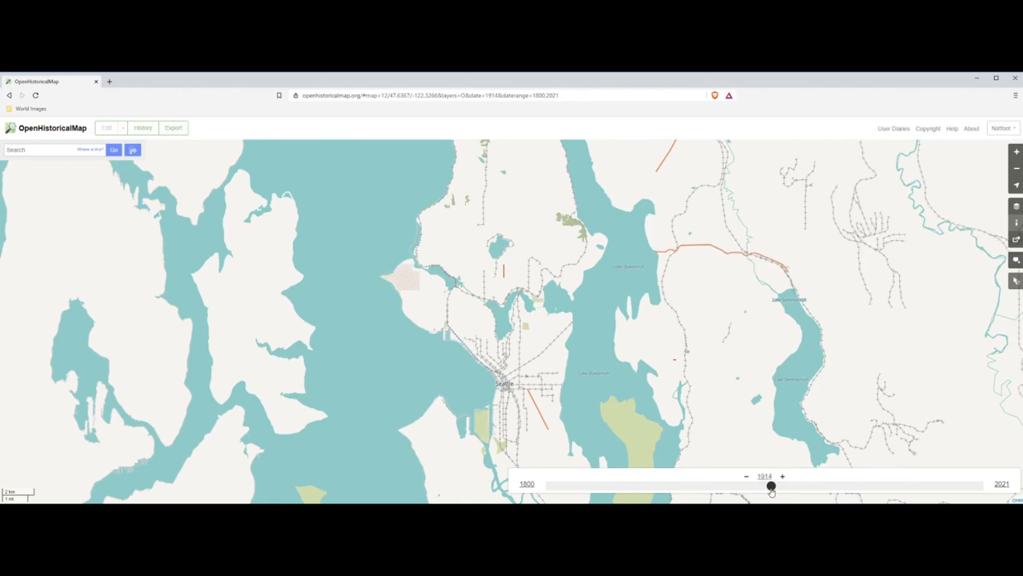
left_click_drag(770, 486, 777, 486)
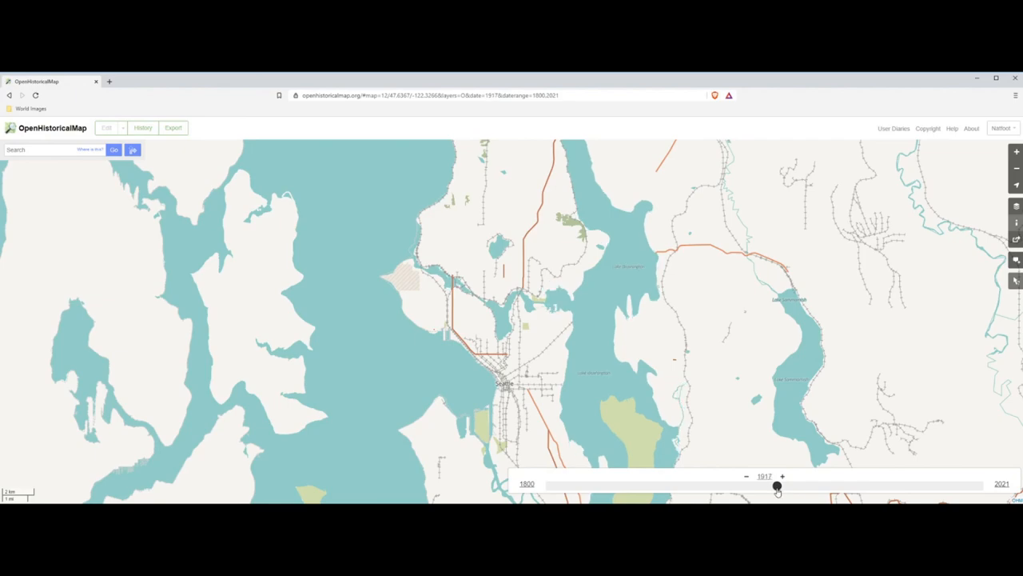